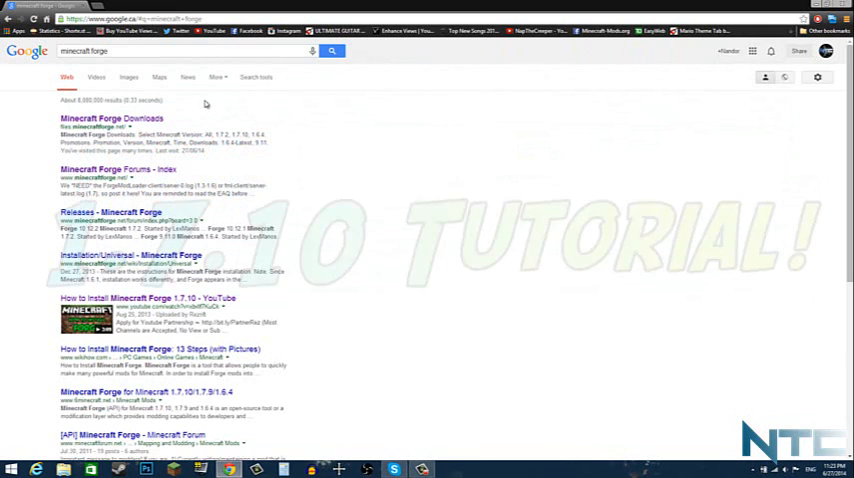
Open the Minecraft Forge Downloads page from the Google search results.
left_click(111, 118)
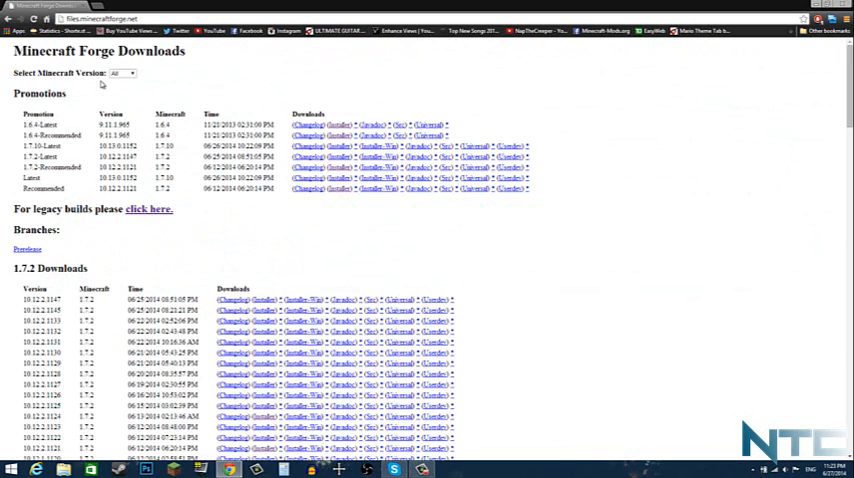
mouse_move(140, 126)
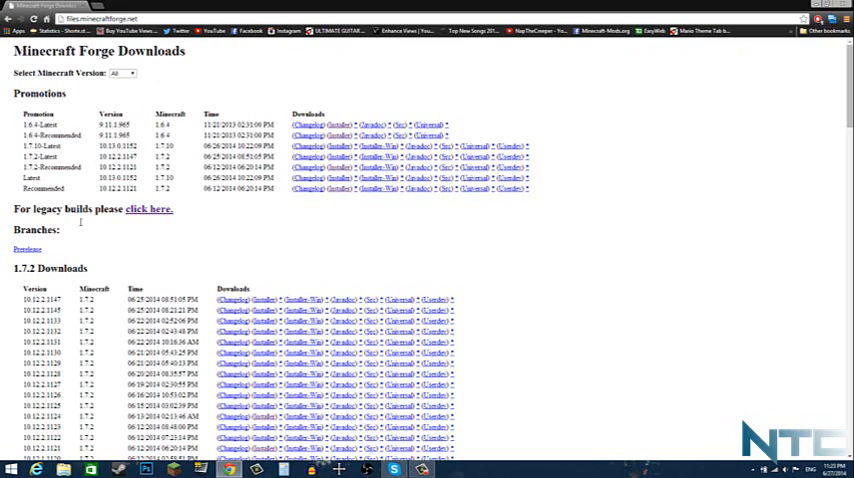
mouse_move(112, 63)
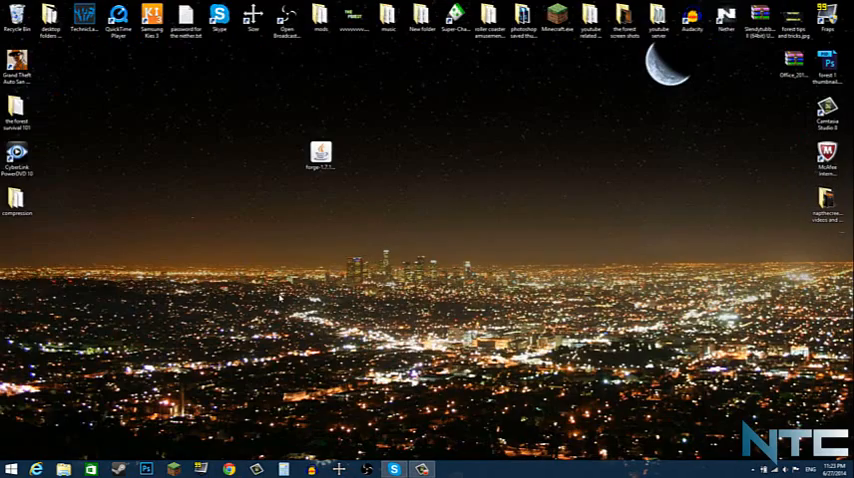
left_click(11, 468)
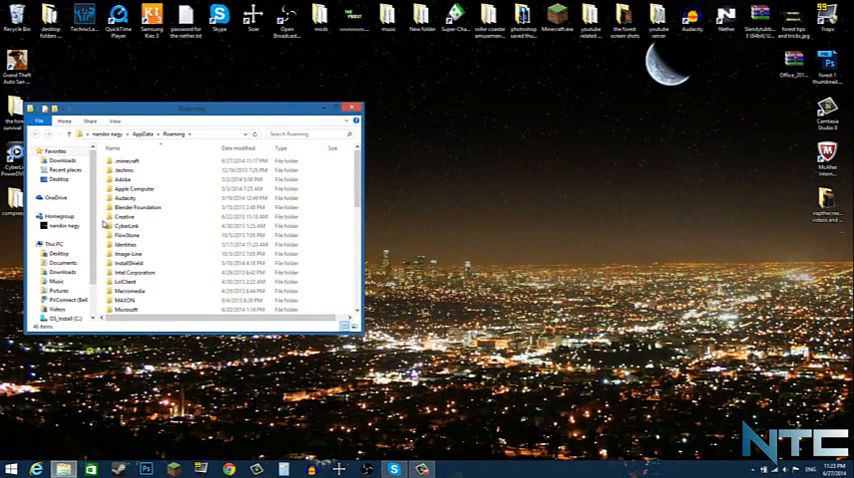
double_click(126, 161)
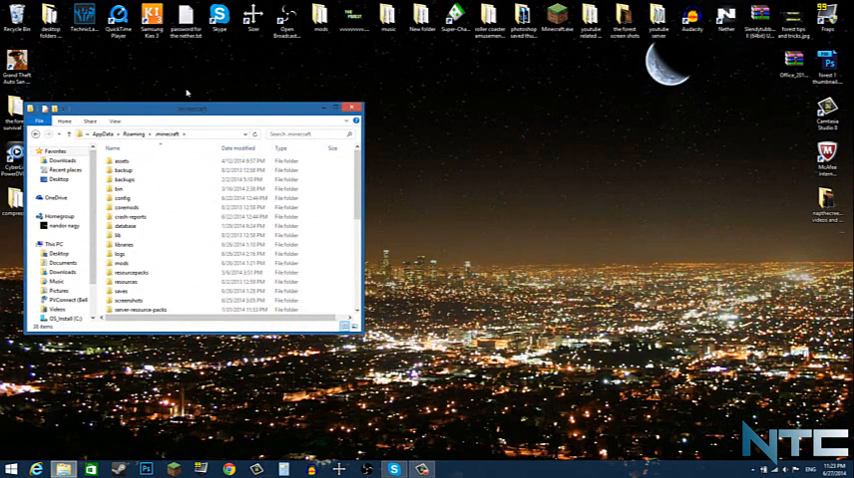
left_click(344, 107)
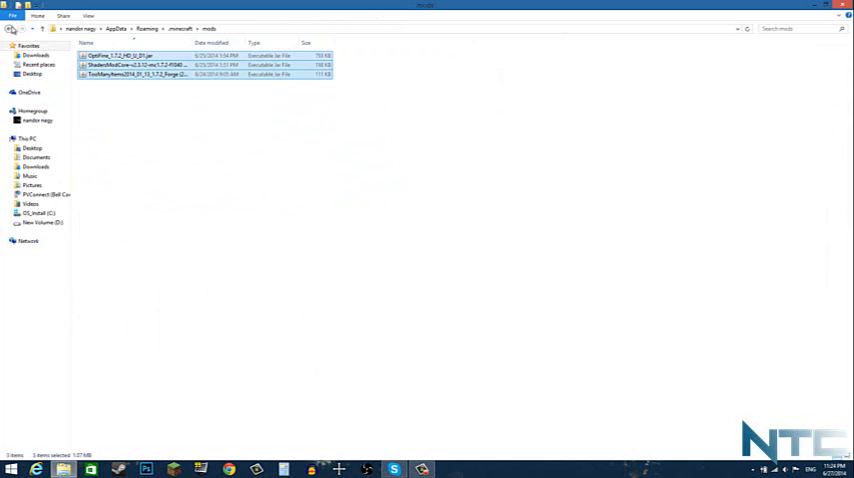
left_click(57, 28)
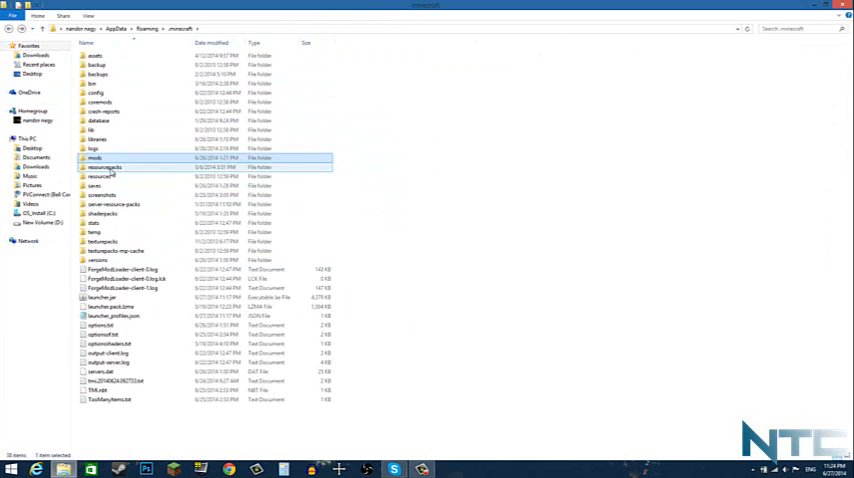
mouse_move(104, 177)
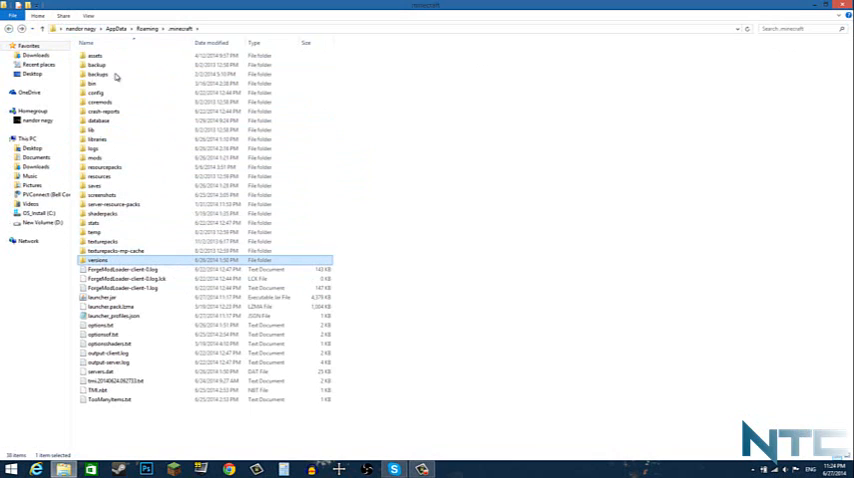
left_click(110, 390)
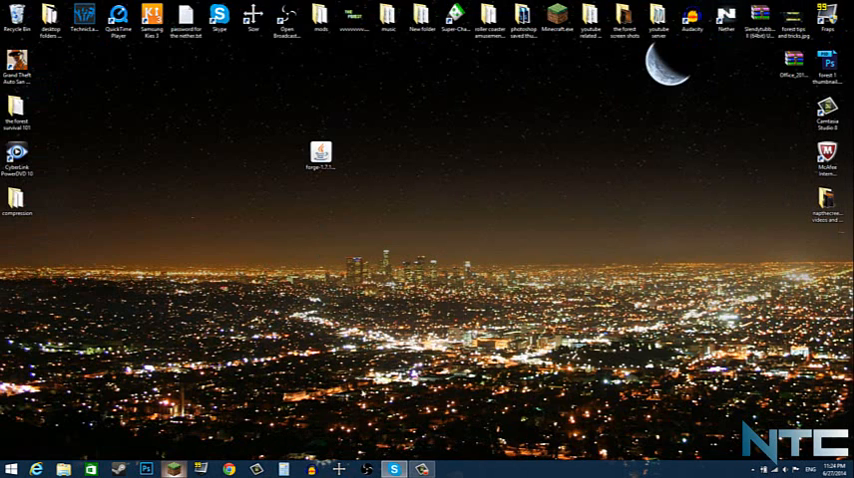
double_click(320, 153)
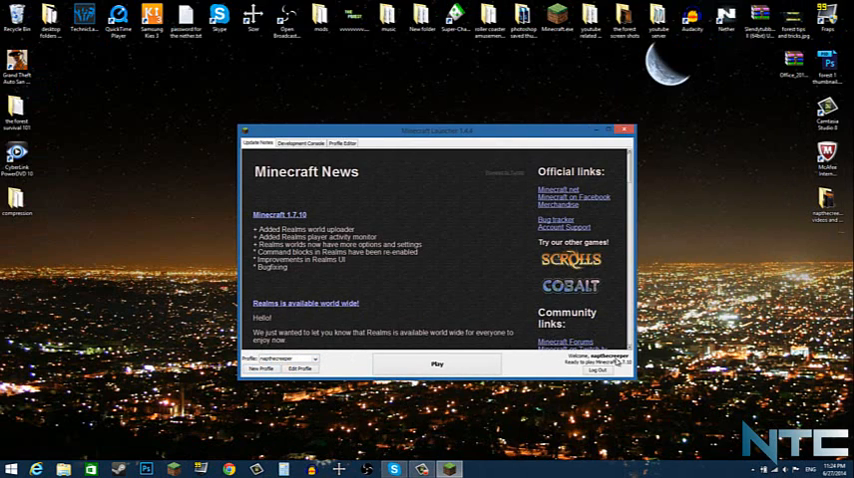
left_click(341, 143)
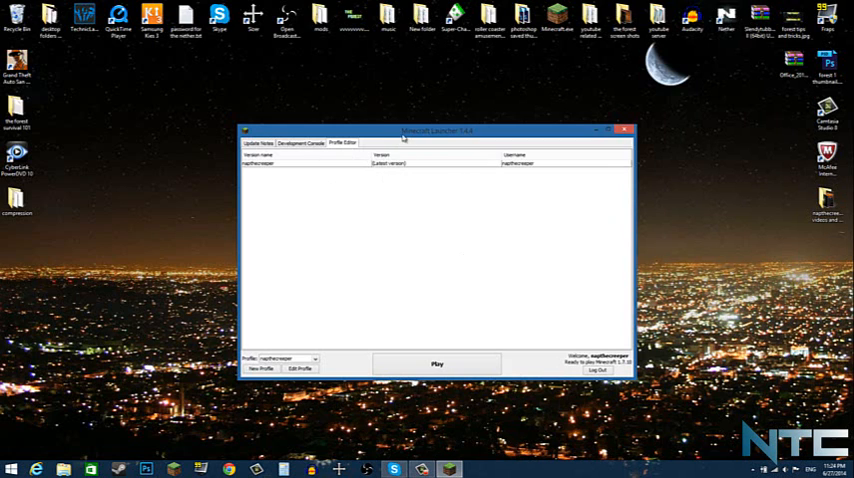
left_click_drag(437, 130, 587, 165)
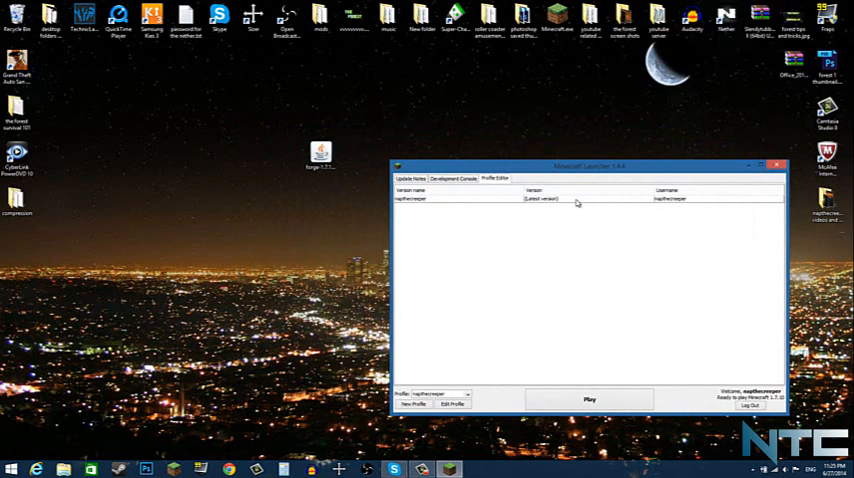
mouse_move(573, 234)
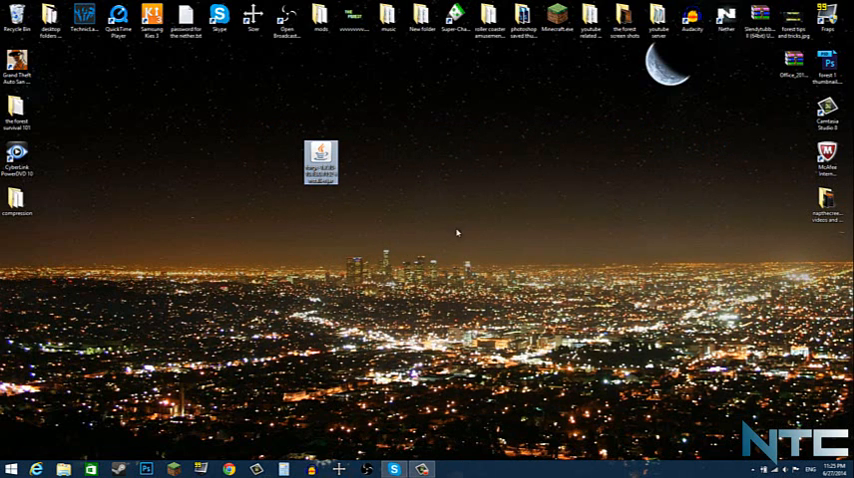
Install the Forge client with the installer, then reopen the launcher and mods folder.
double_click(319, 160)
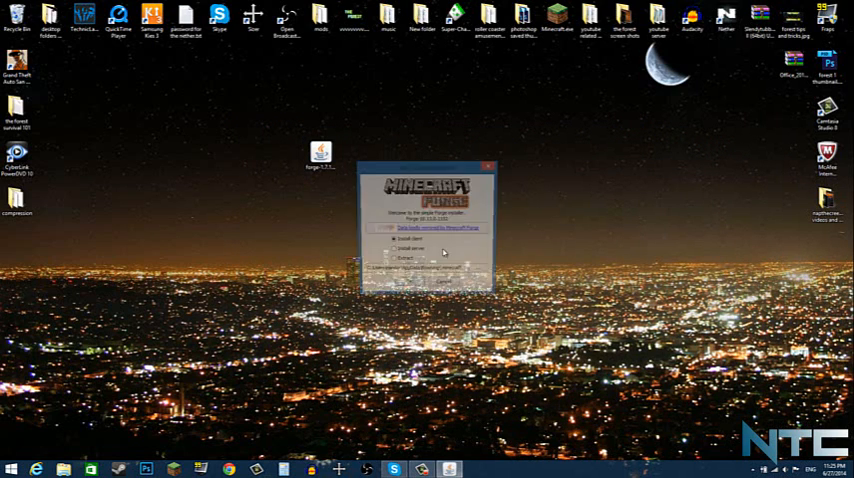
left_click(397, 269)
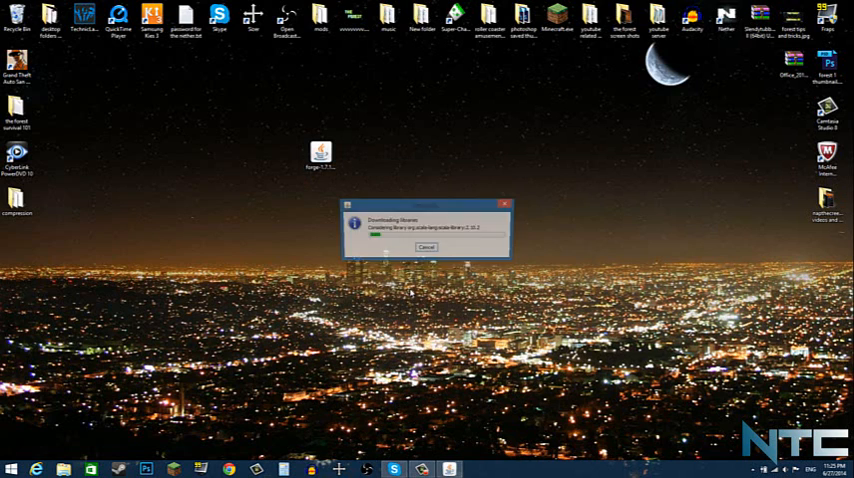
left_click(505, 205)
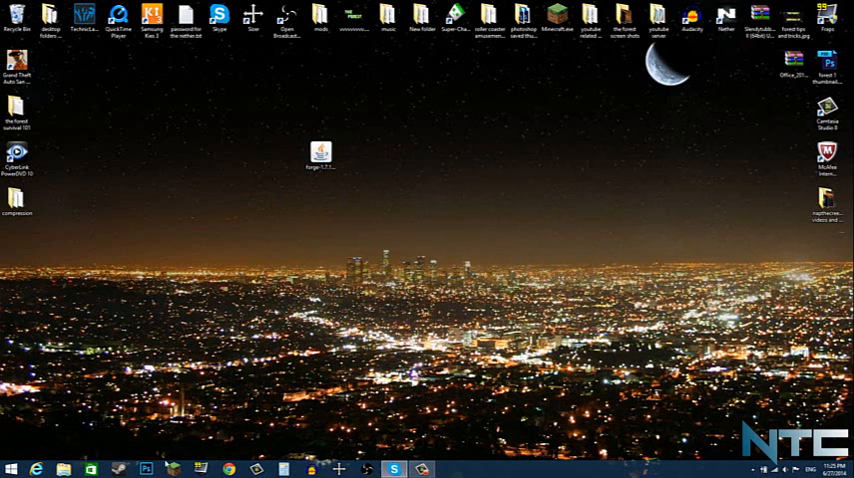
double_click(321, 151)
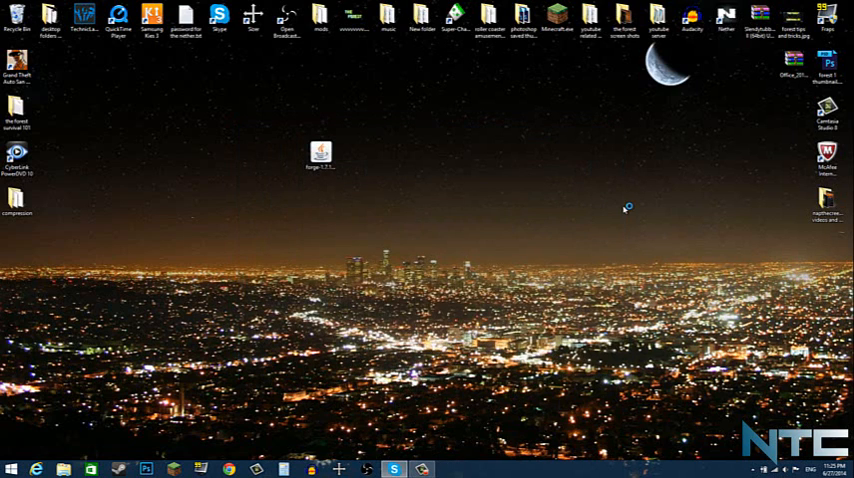
mouse_move(624, 209)
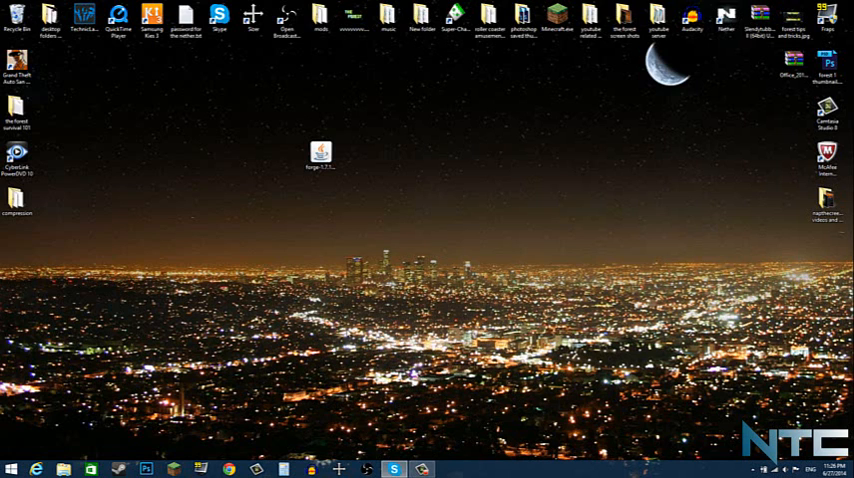
left_click(12, 468)
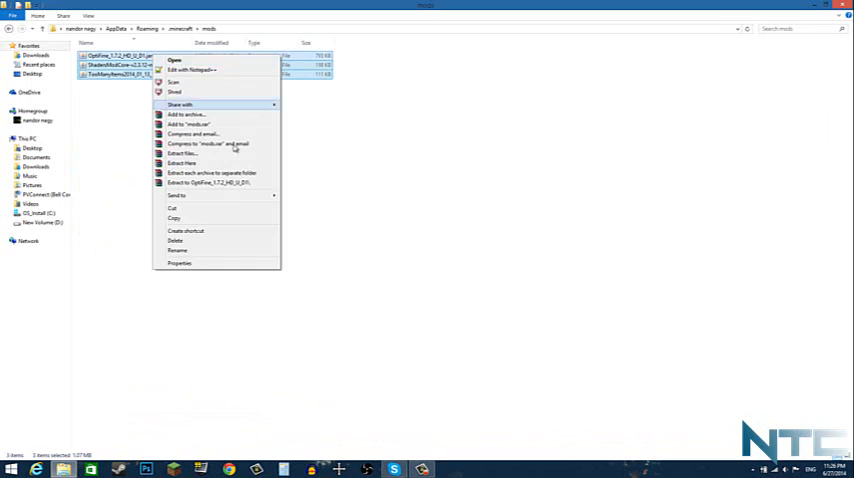
Delete the three old mod jars from the Minecraft mods folder.
left_click(175, 240)
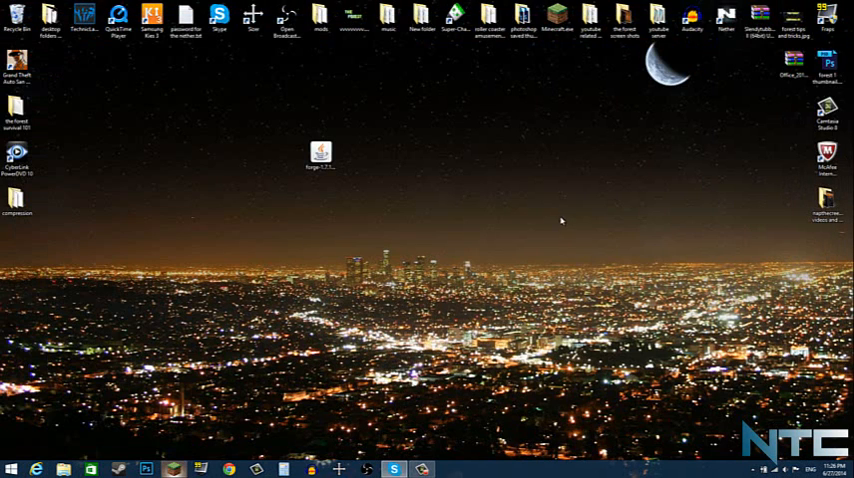
Launch Minecraft, log in to the account, and play the current 1.7.10 profile.
double_click(320, 152)
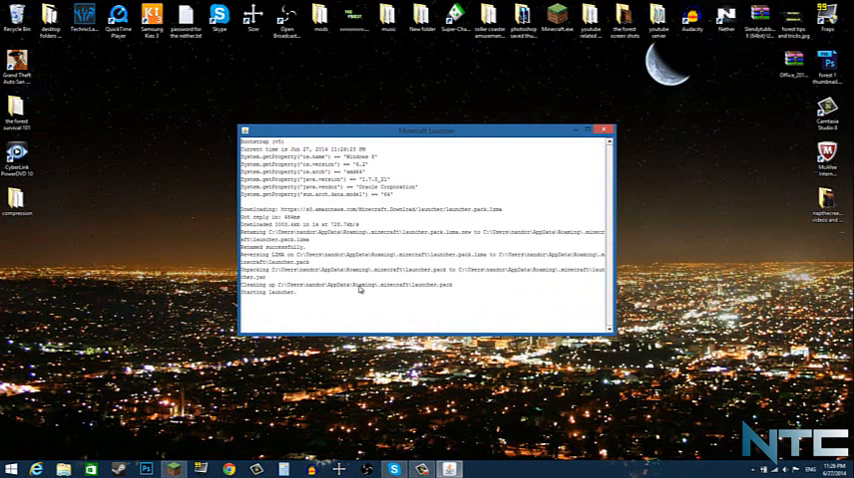
mouse_move(353, 291)
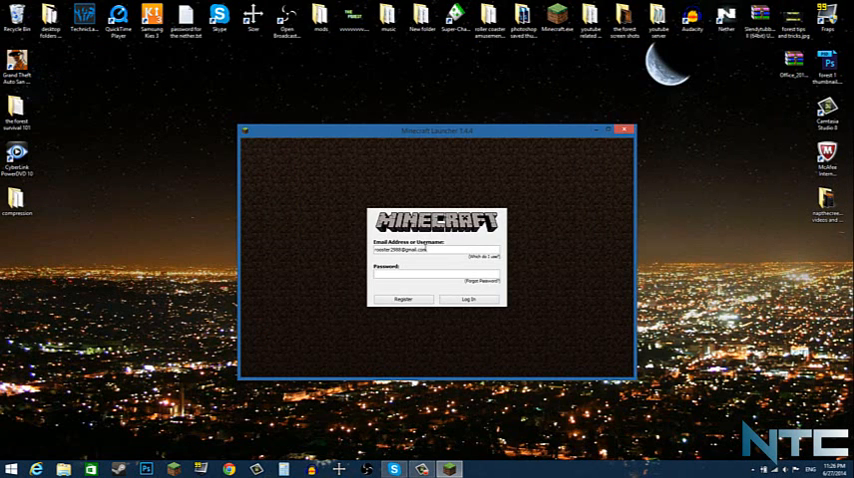
left_click(470, 298)
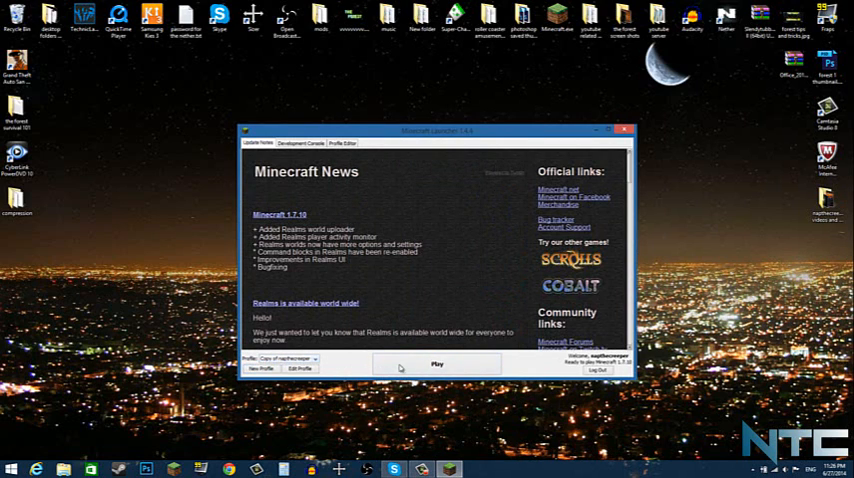
left_click(625, 130)
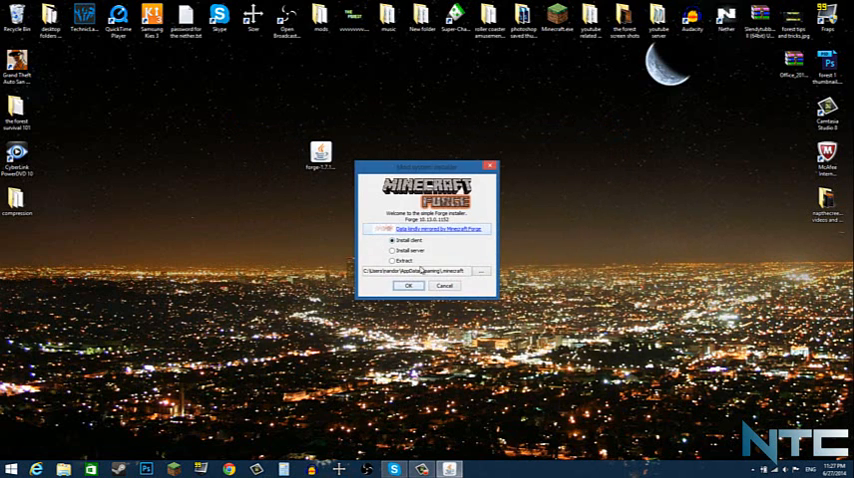
Install the Forge client via the installer's OK, then relaunch the Minecraft launcher.
left_click(409, 285)
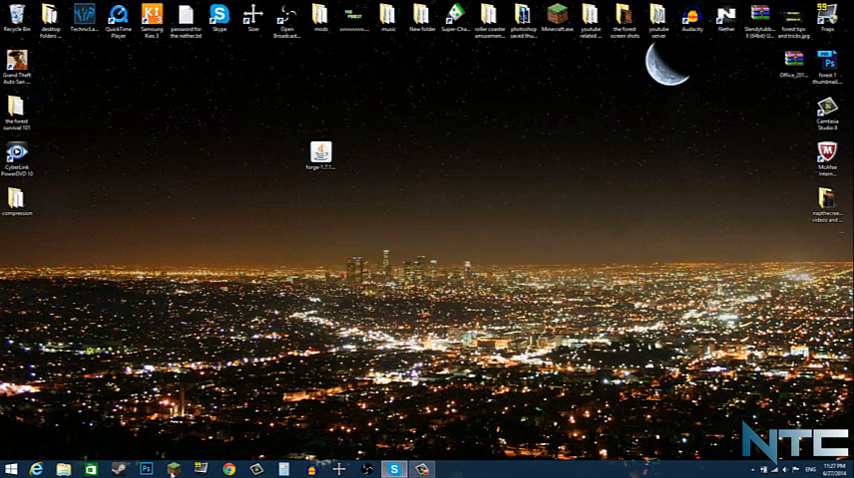
double_click(321, 152)
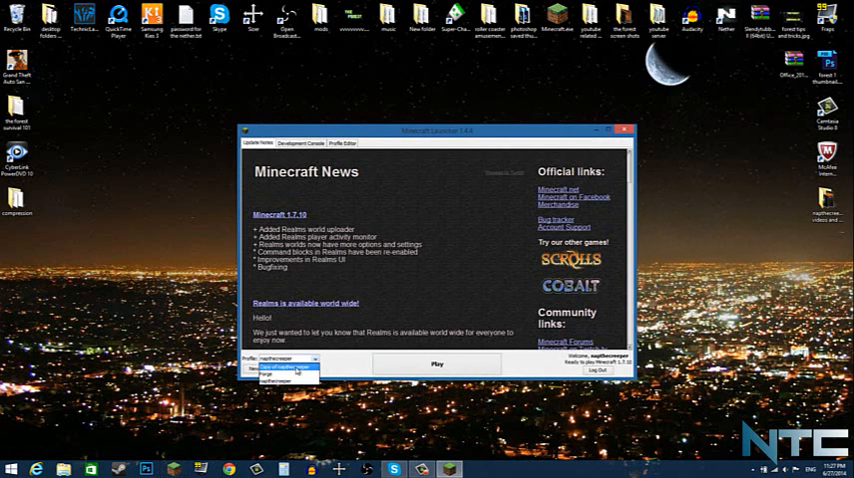
Pick the Forge profile in the launcher and launch the game.
left_click(290, 373)
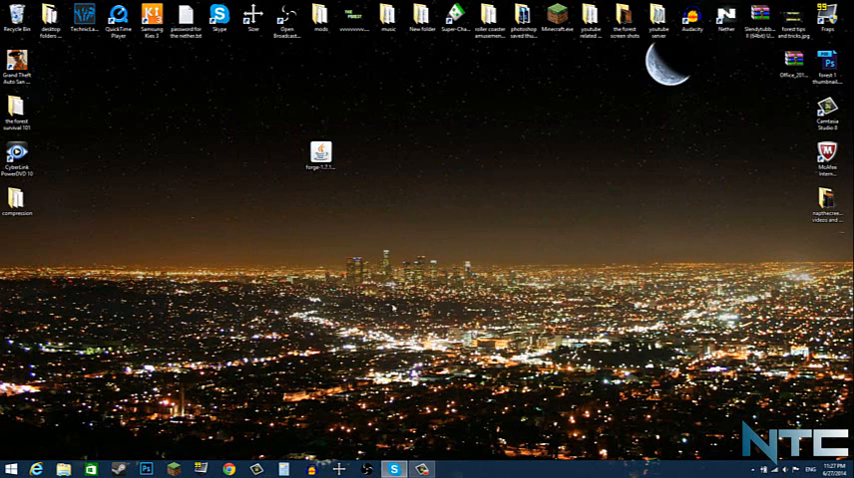
double_click(321, 153)
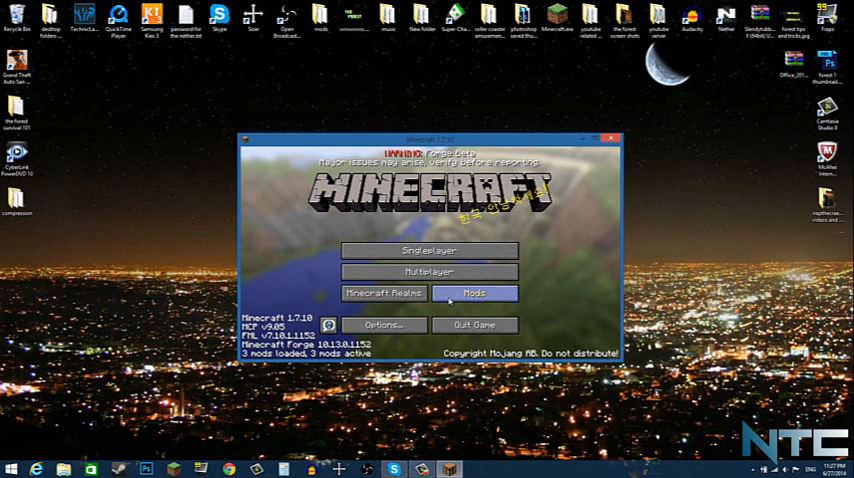
Review Forge's three mods in the Mod List, return to the menu, and quit Minecraft.
left_click(475, 293)
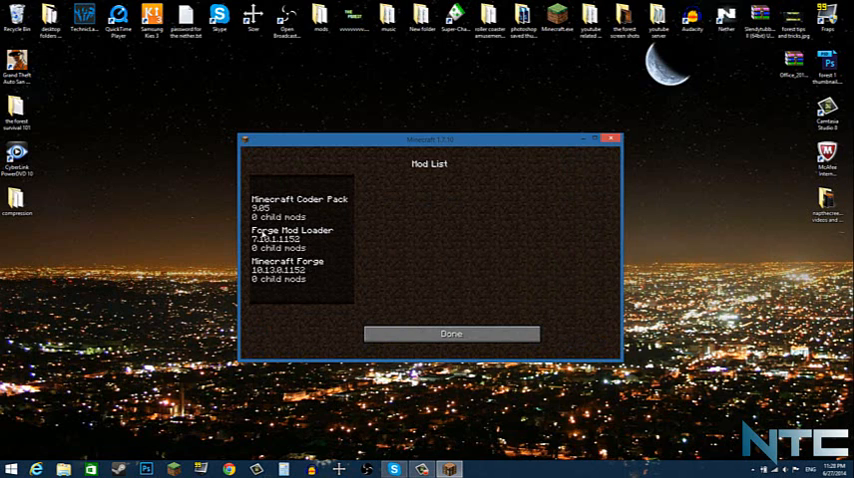
mouse_move(347, 320)
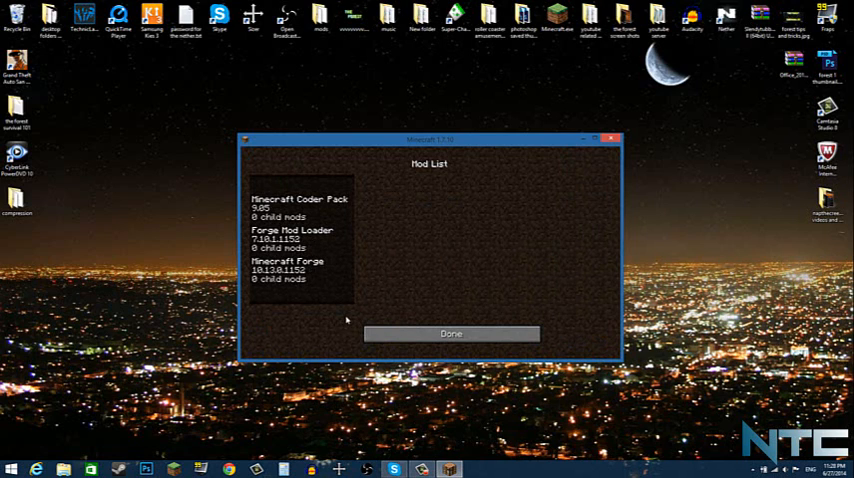
mouse_move(362, 298)
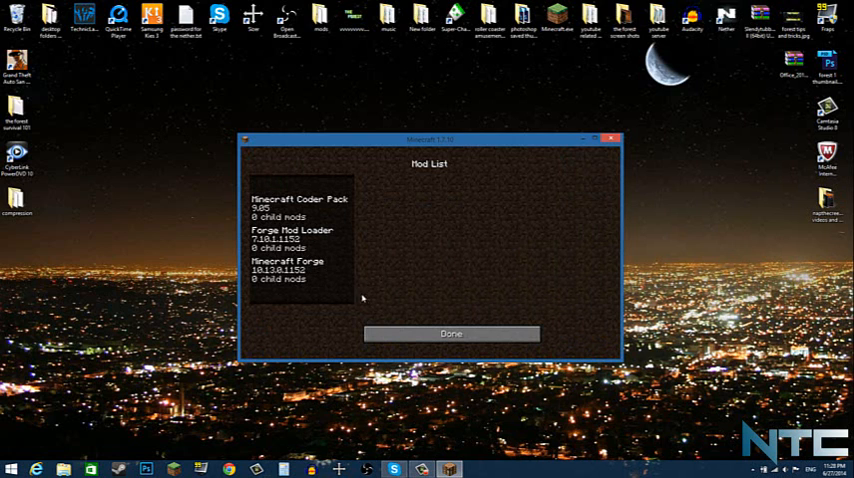
left_click(450, 333)
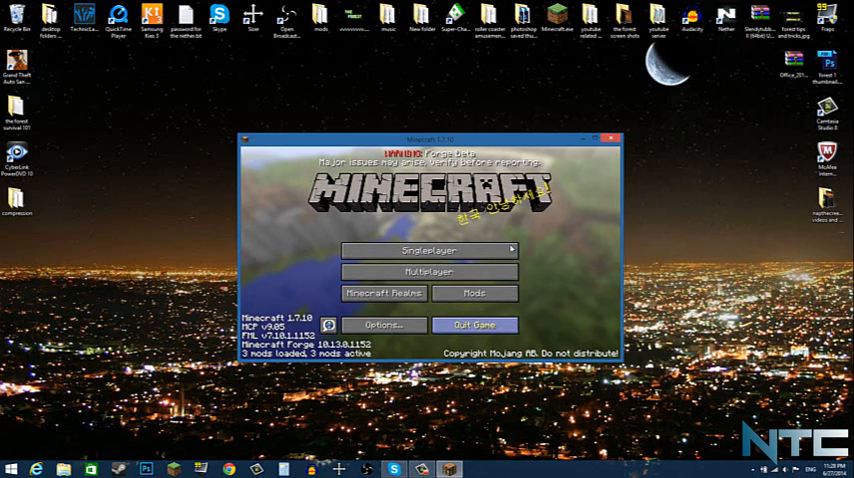
left_click(475, 325)
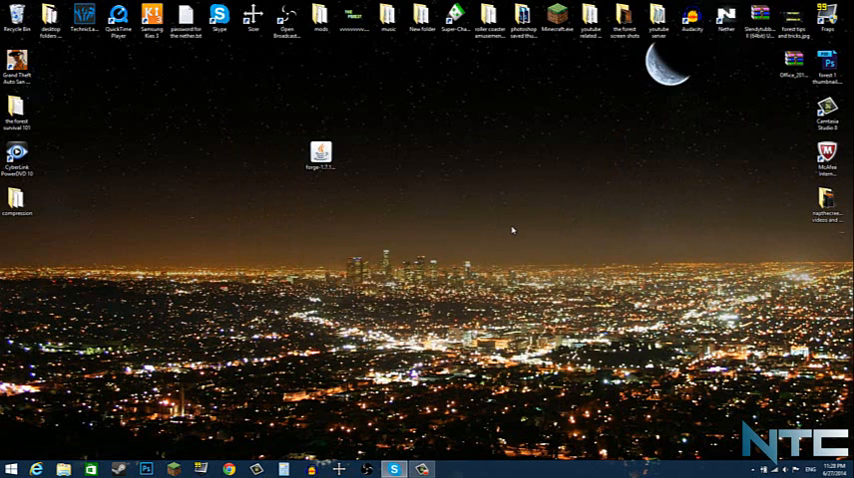